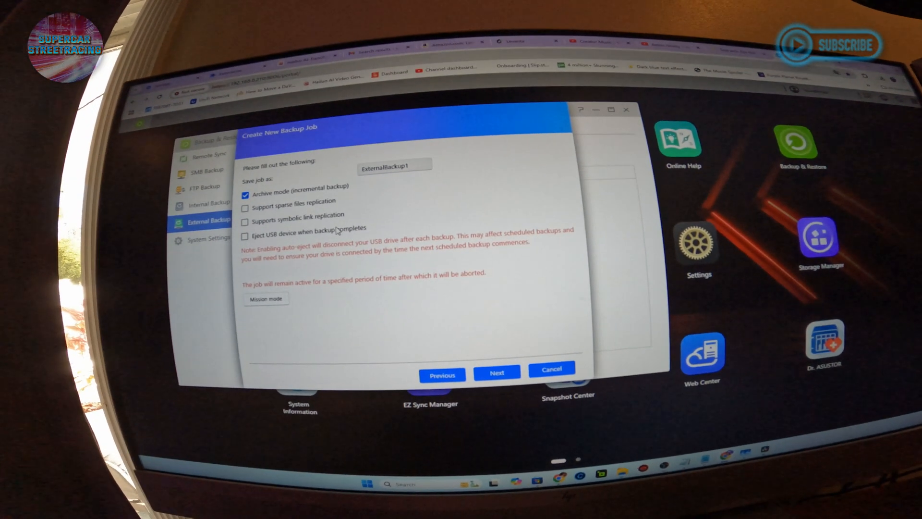
Review the summary and create the ExternalBackup1 job copying /Editing to /USB4-2 weekly.
click(496, 373)
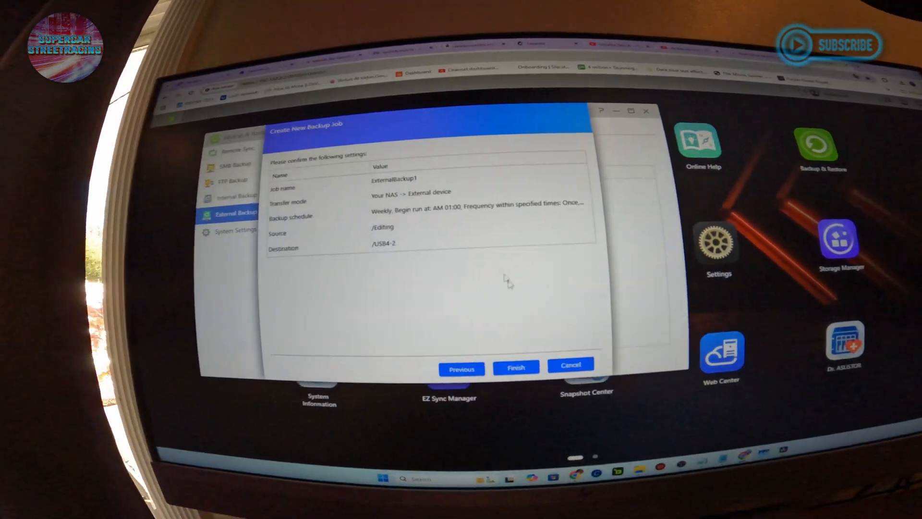
click(515, 367)
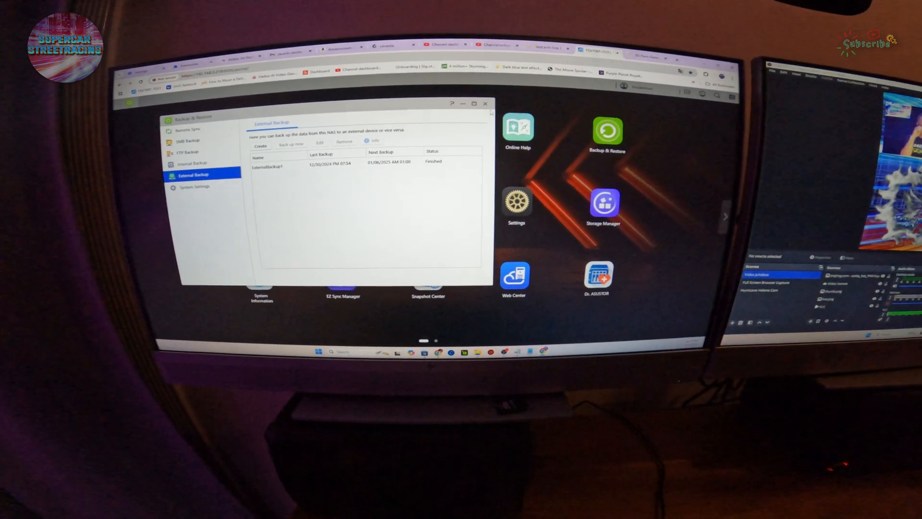
Close the Backup & Restore window to return to the ADM desktop.
click(485, 104)
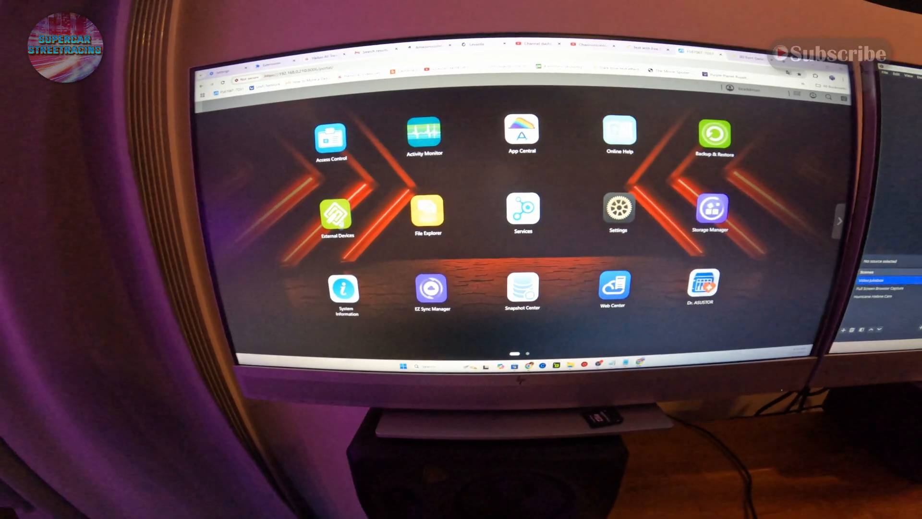
Reopen Backup & Restore and show the External Backup job list with ExternalBackup1 Finished.
click(336, 211)
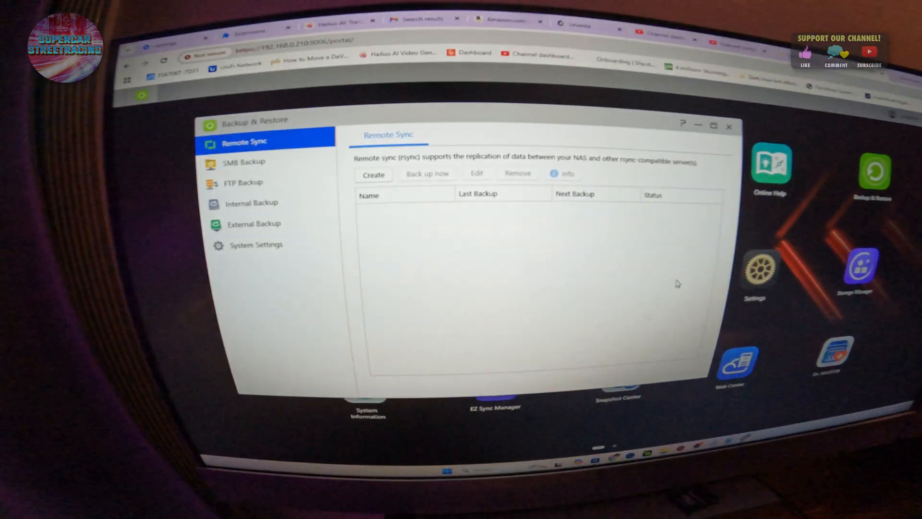
click(253, 224)
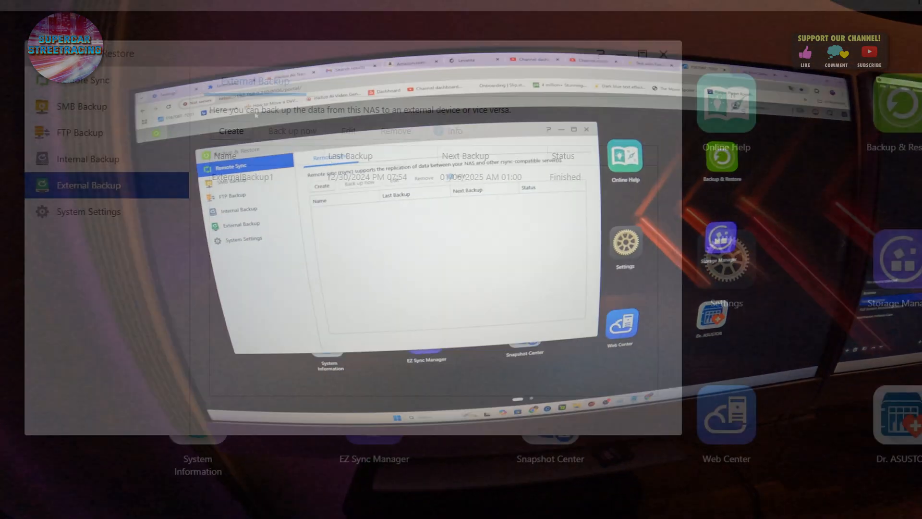